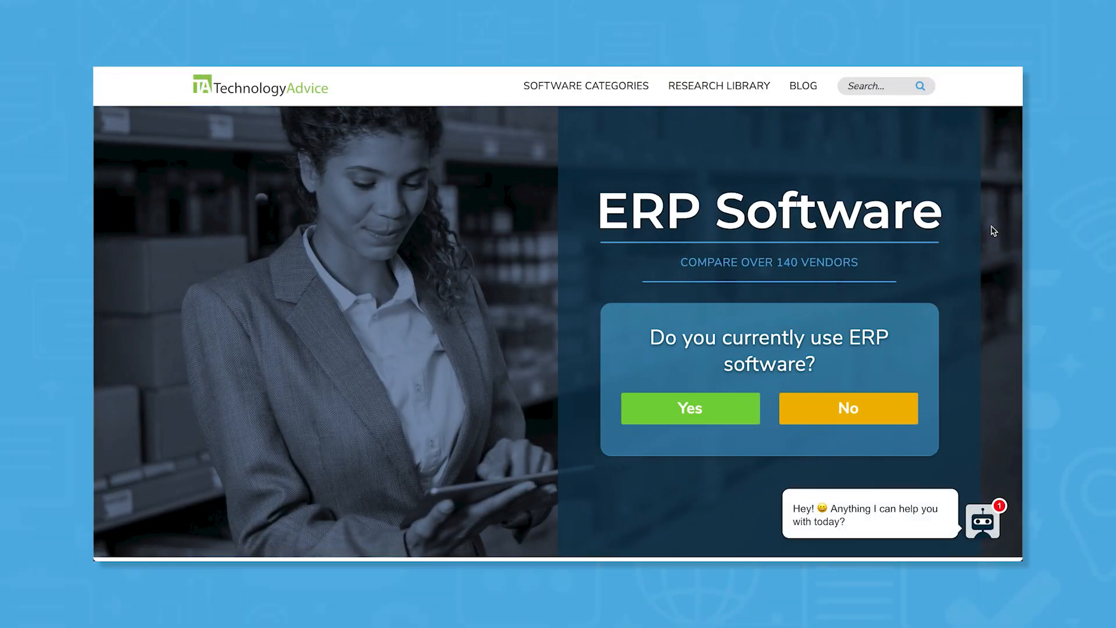
# Answer No to current ERP software use and open the industry dropdown
pyautogui.click(689, 408)
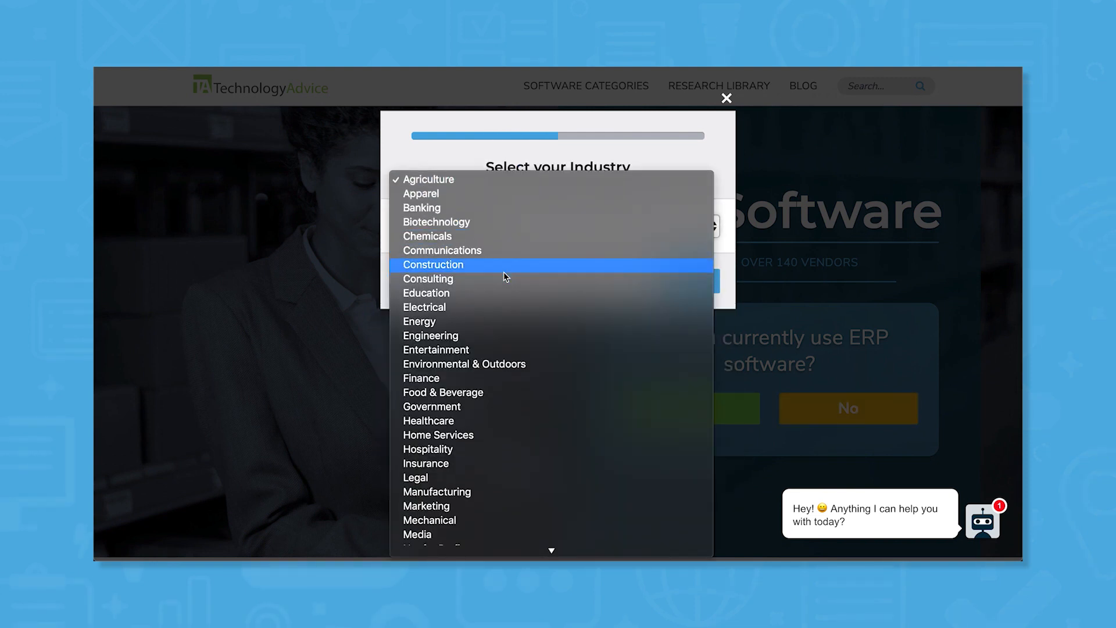
pyautogui.click(434, 264)
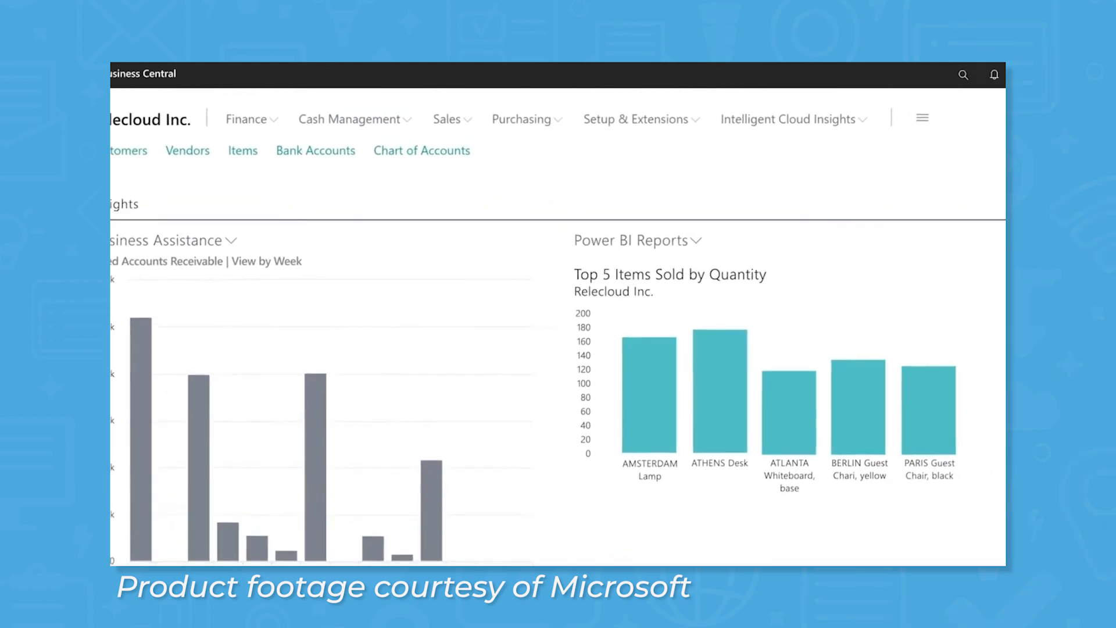
pyautogui.click(787, 119)
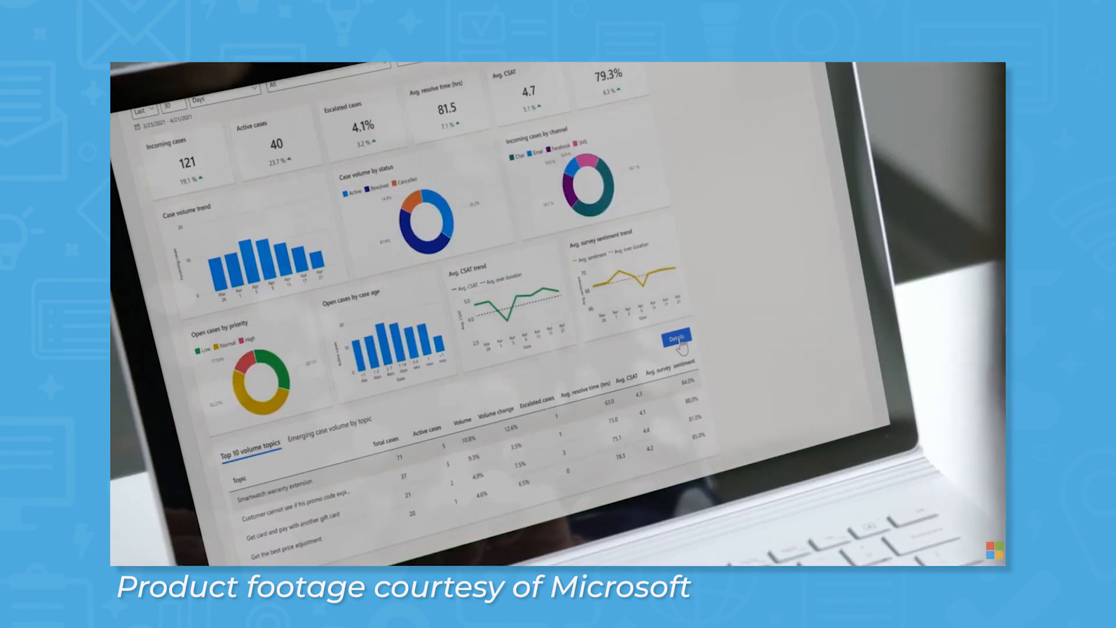
pyautogui.click(678, 339)
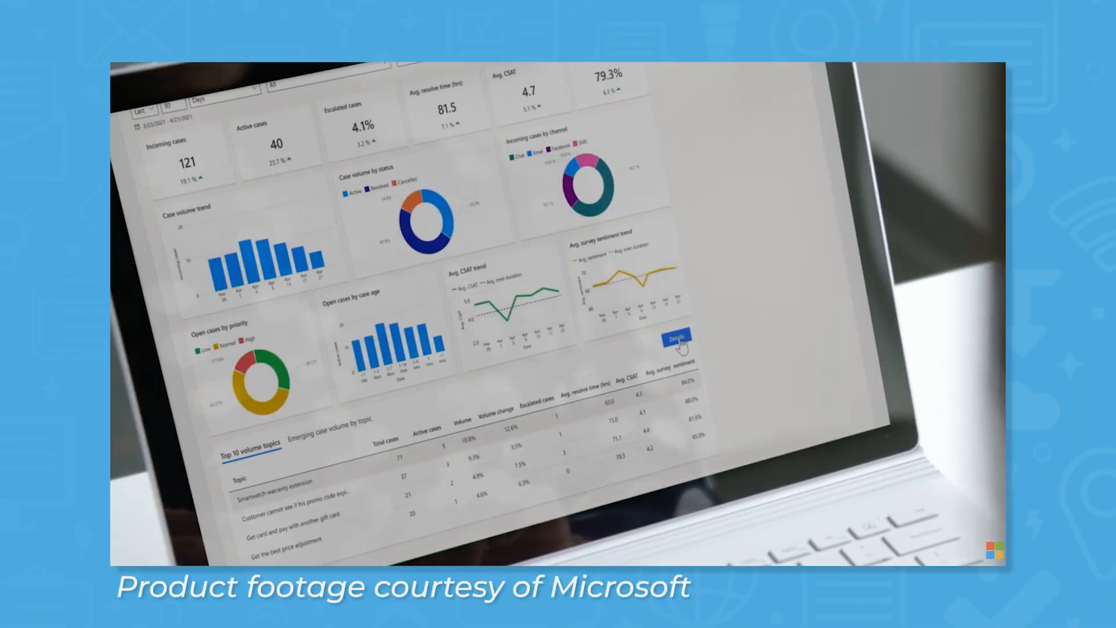
pyautogui.click(675, 338)
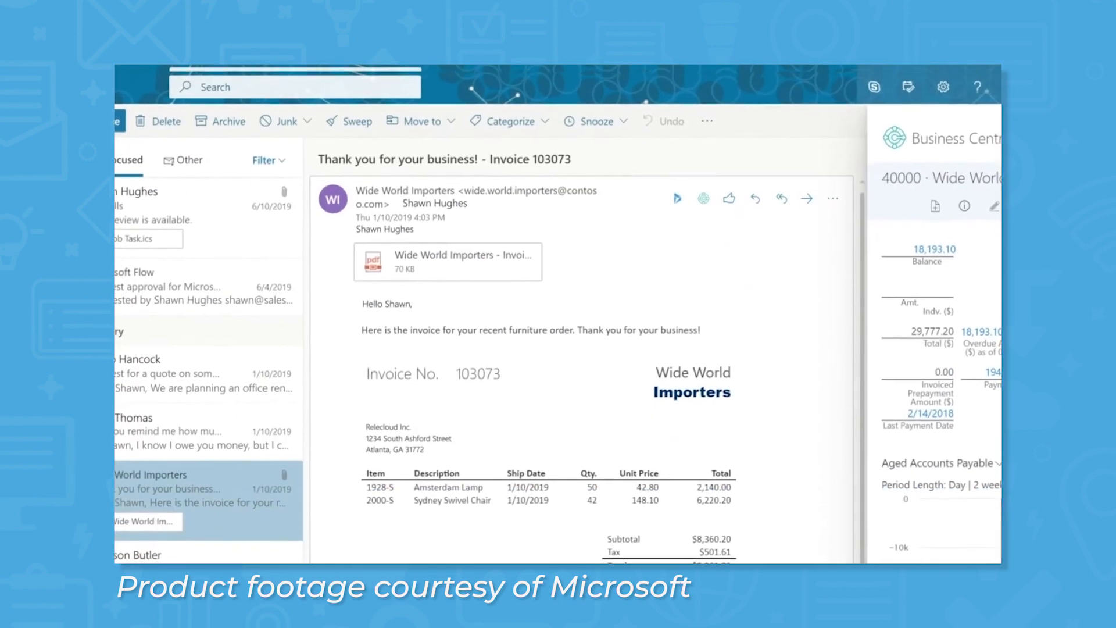
pyautogui.click(935, 207)
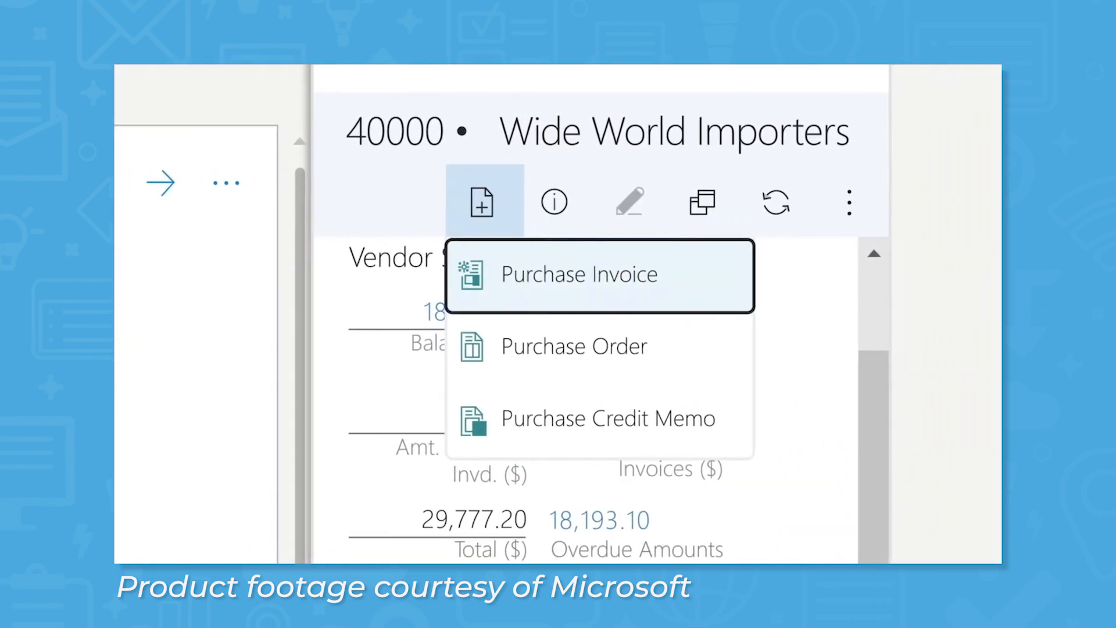
pyautogui.moveTo(600, 419)
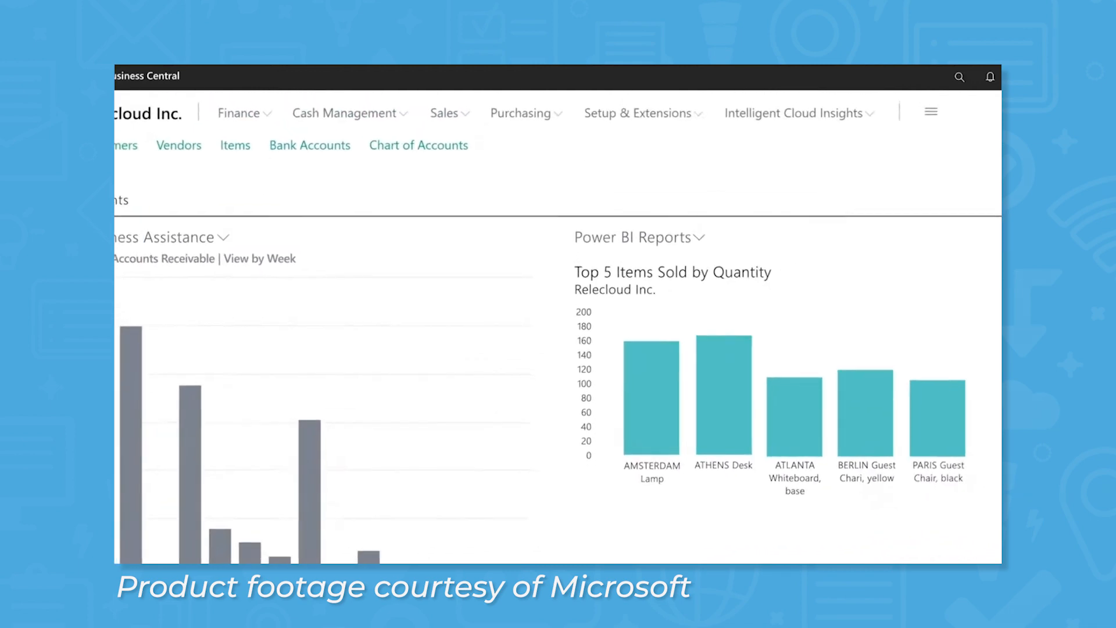
pyautogui.click(792, 113)
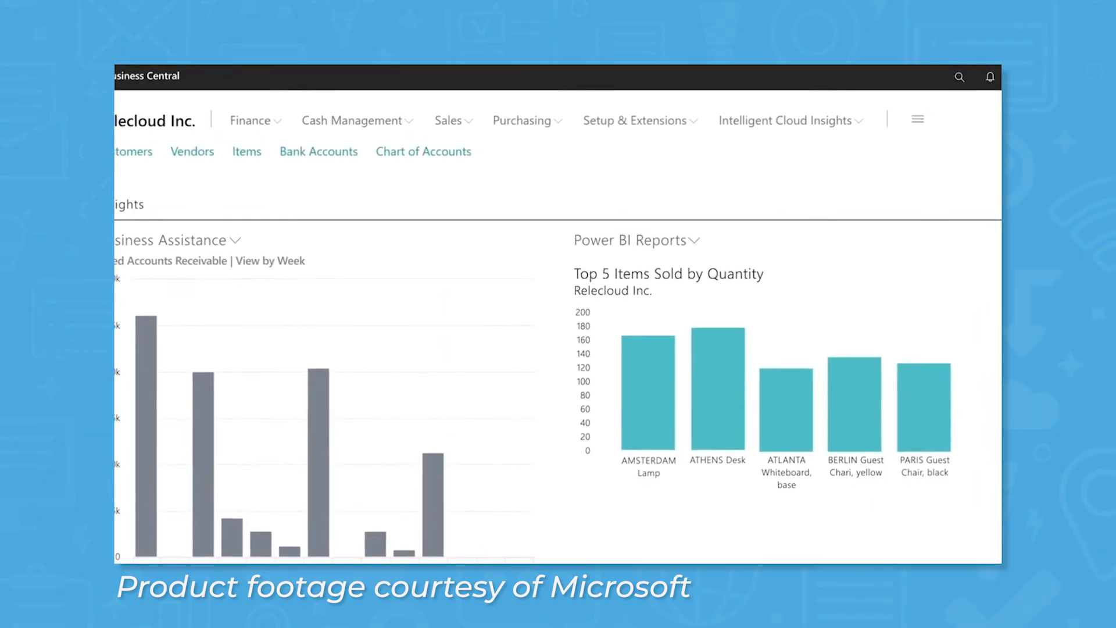
pyautogui.click(787, 121)
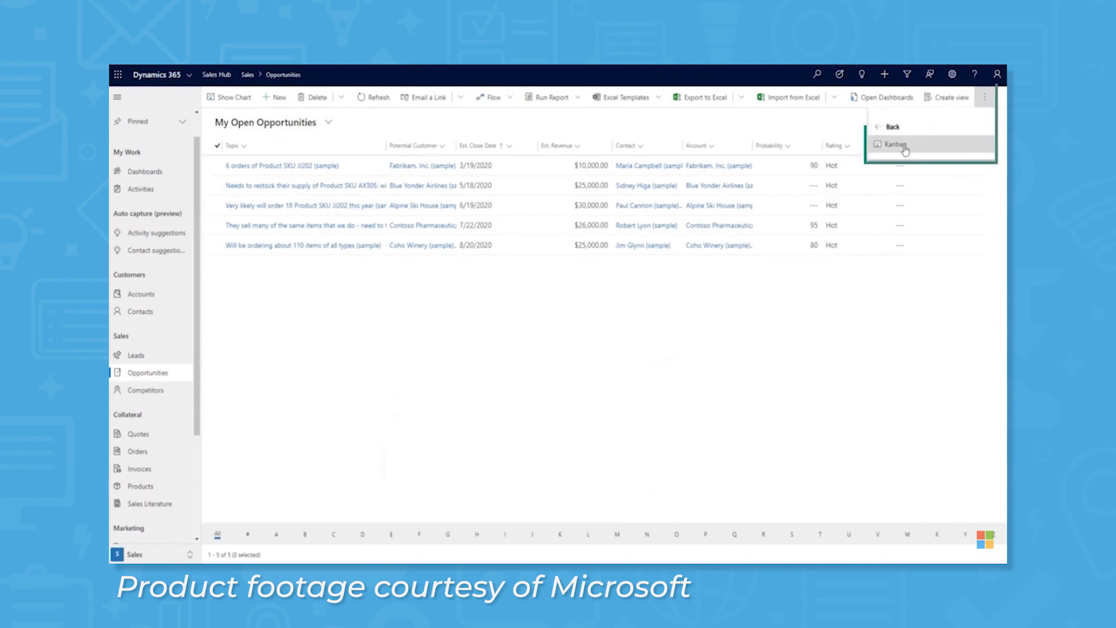
pyautogui.click(894, 143)
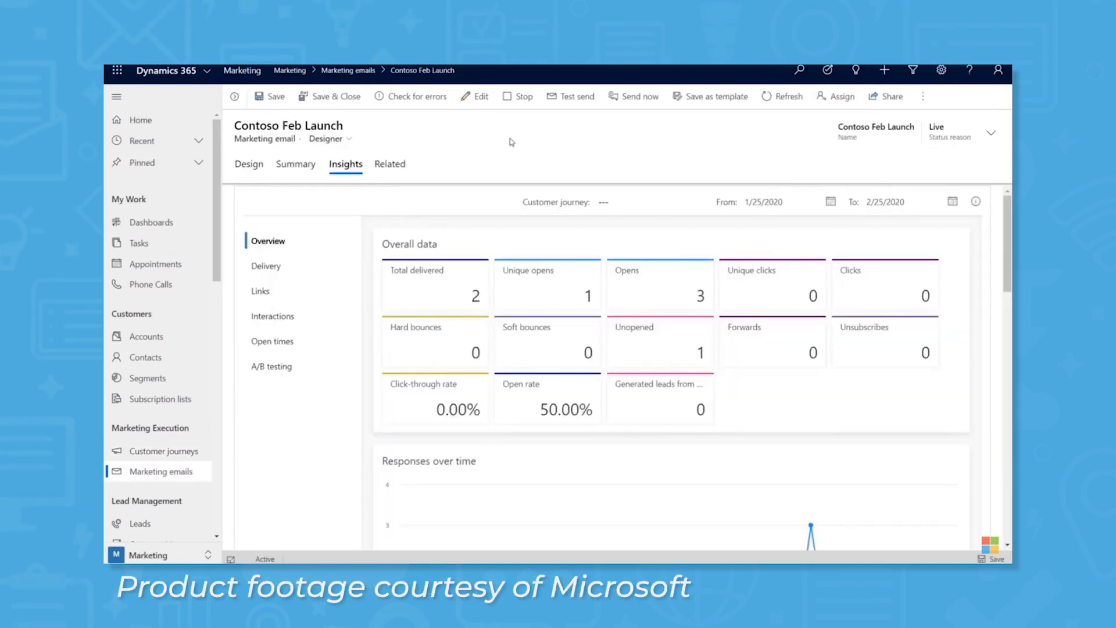
pyautogui.click(272, 317)
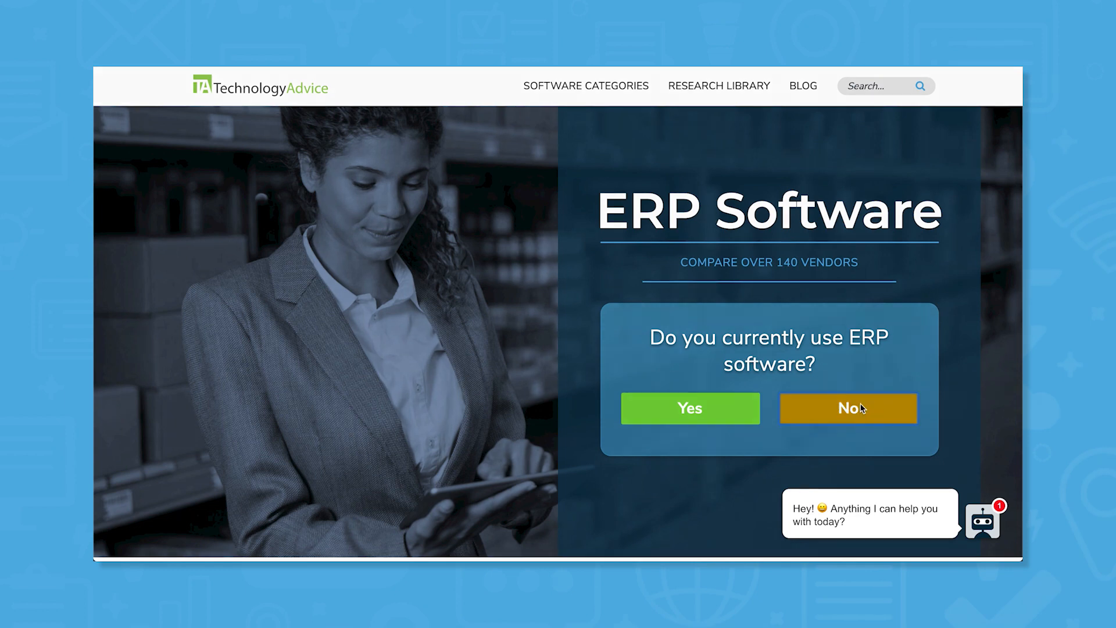
# Answer No to current ERP use and choose Manufacturing as the industry
pyautogui.click(847, 408)
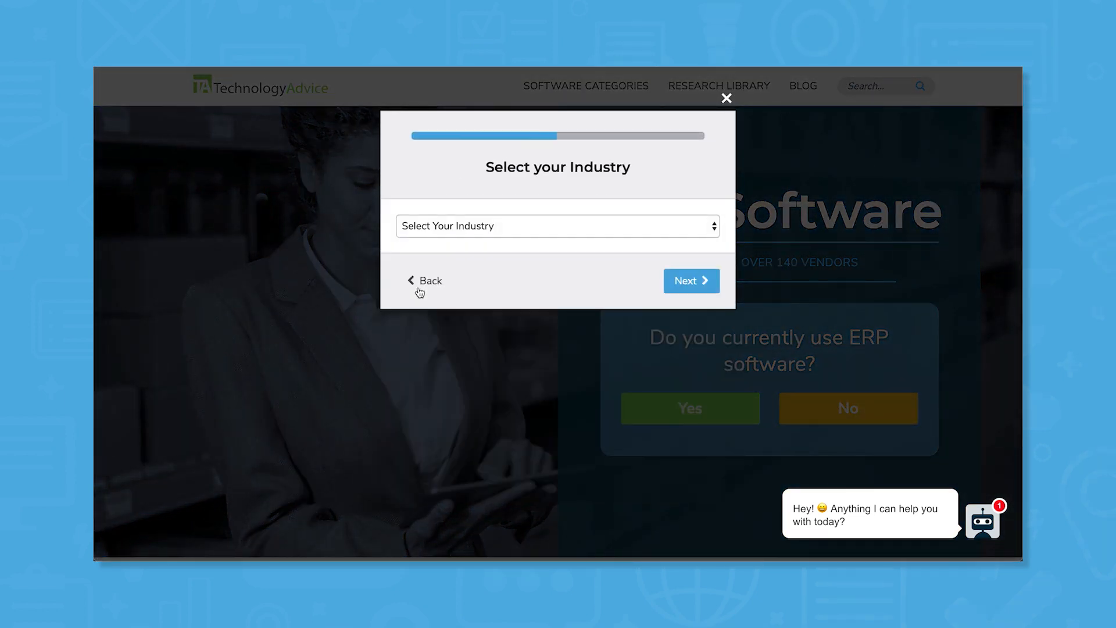
pyautogui.click(558, 225)
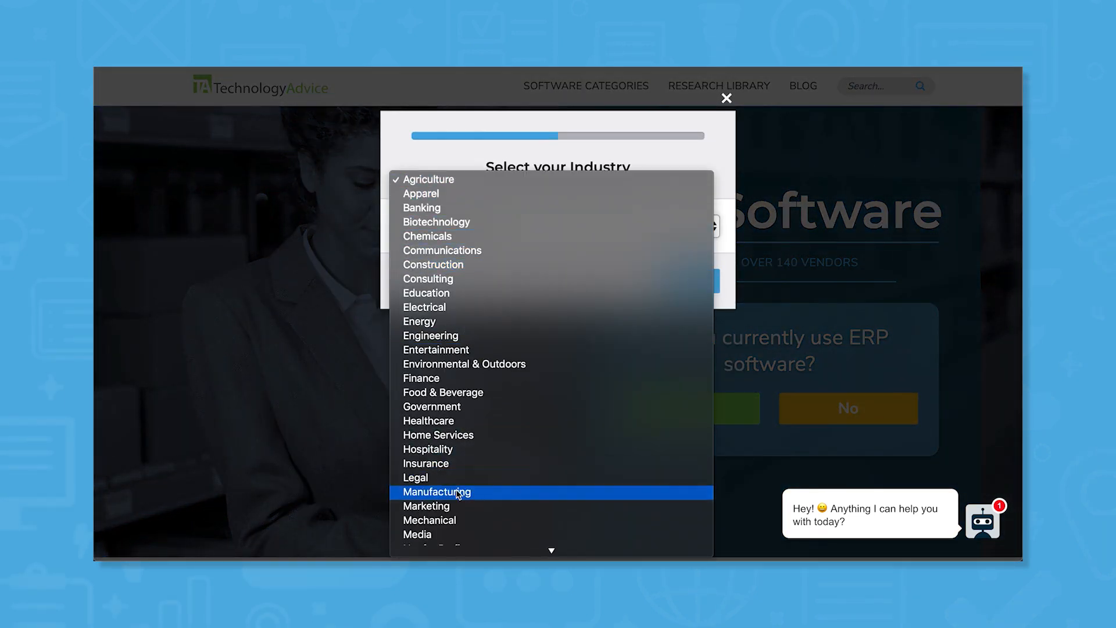
pyautogui.click(438, 492)
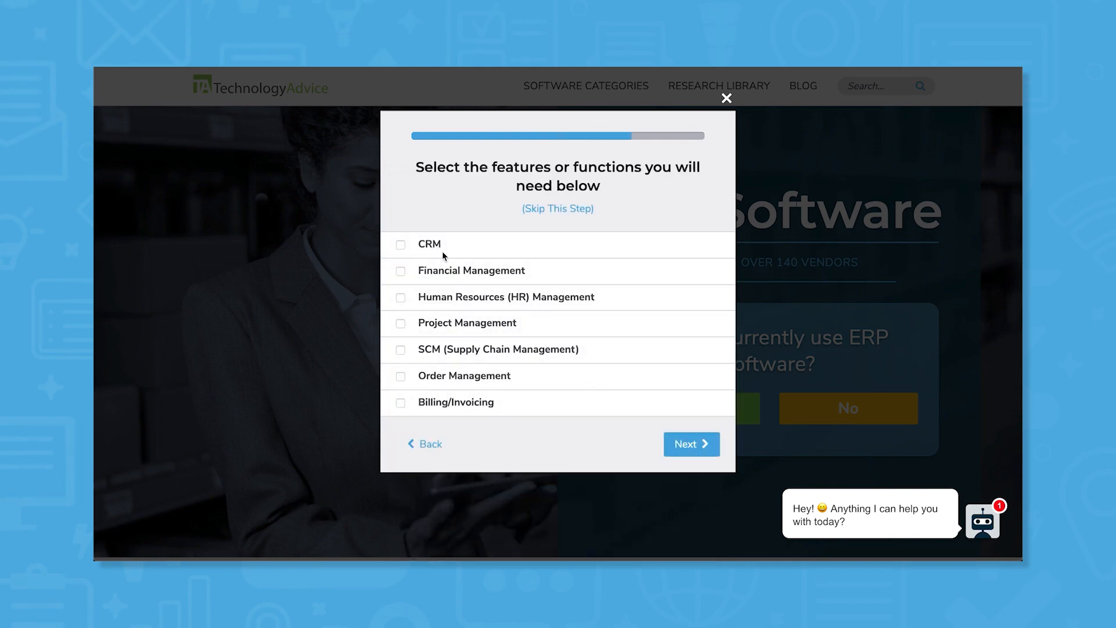